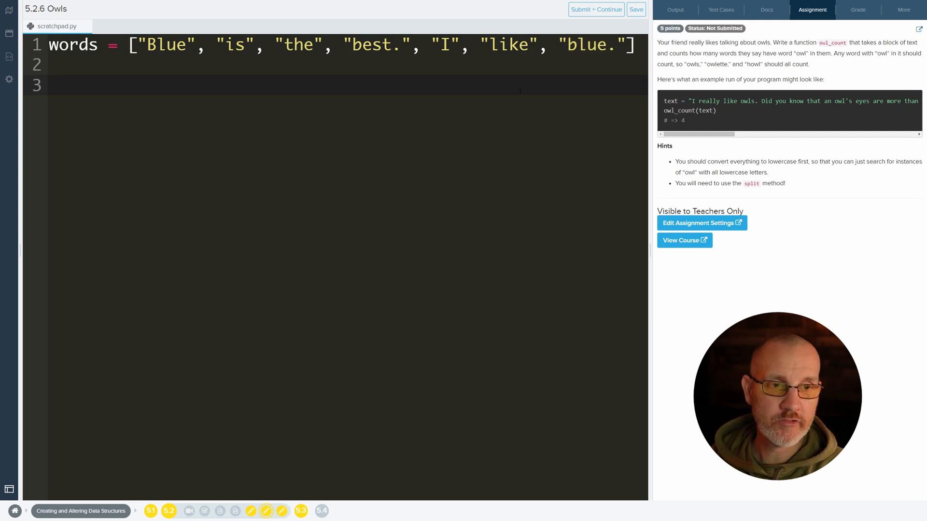
- Below the words list, start a 'for word in words:' loop
text(for)
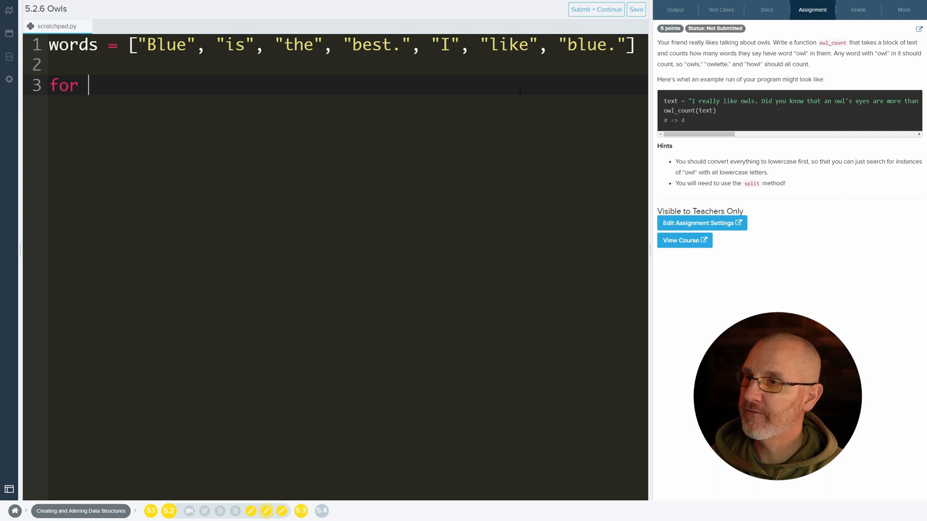
text(word in words)
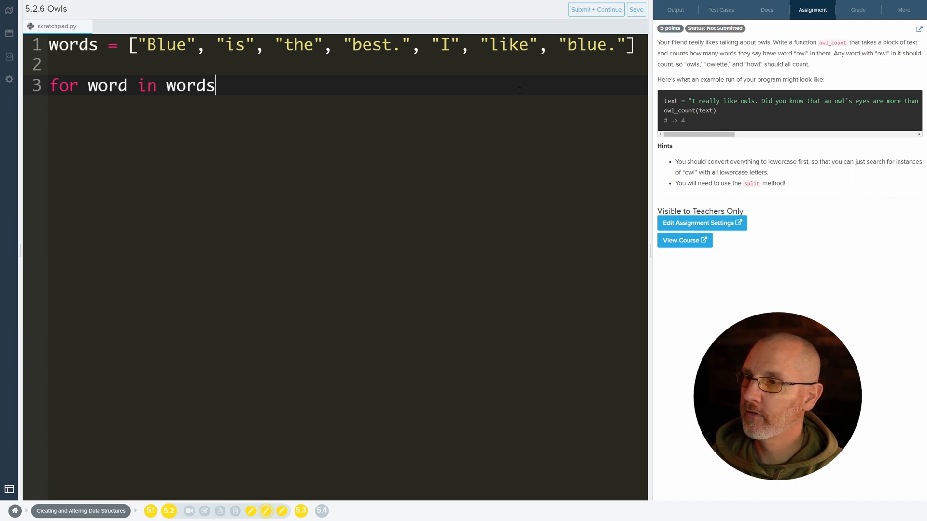
text(:)
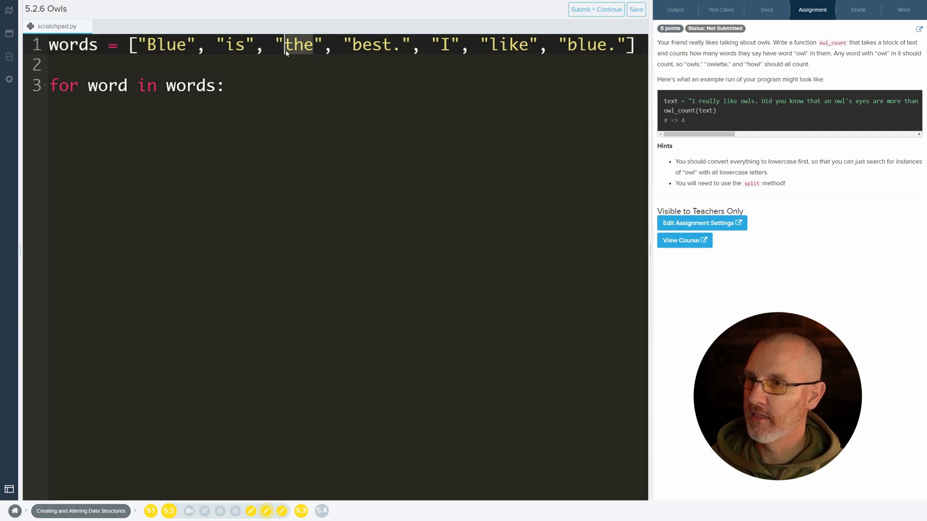
key(Enter)
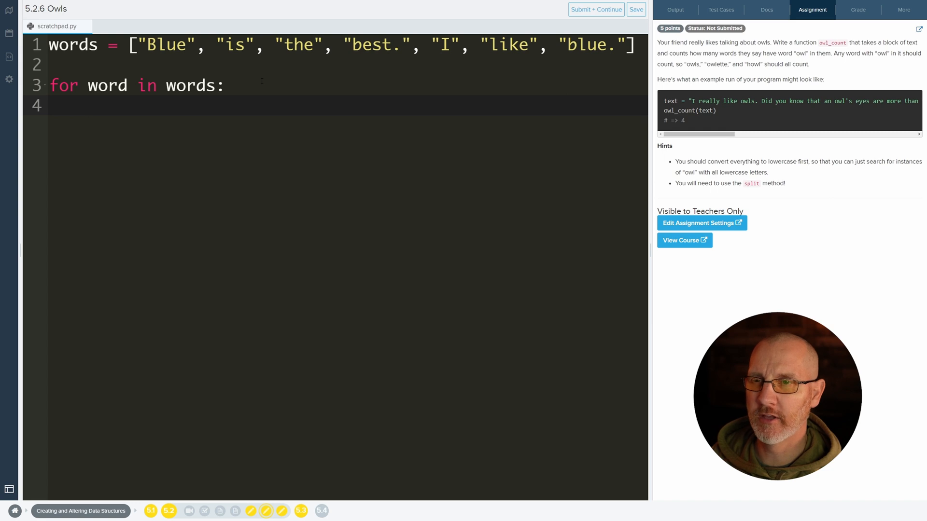
- In the loop body, add if word == "Blue": print("Found blue"), else print("Nopers")
text(if)
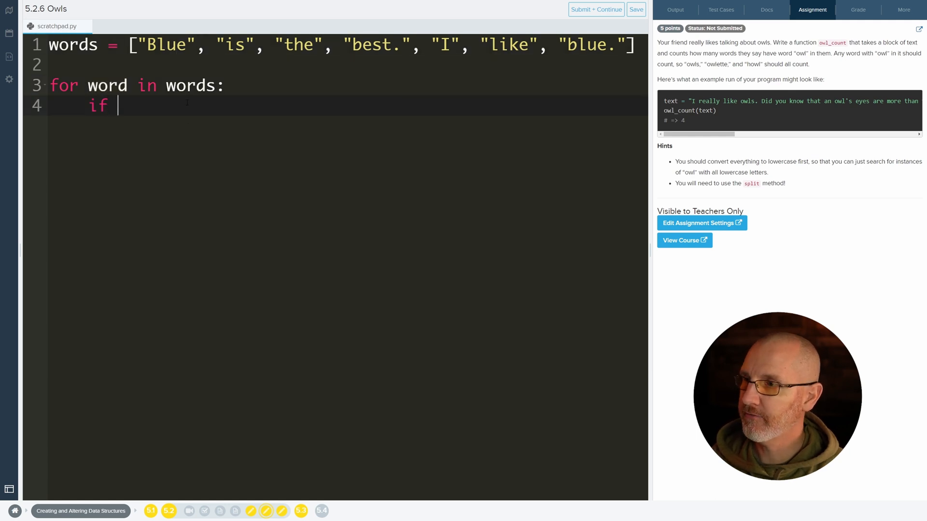
text(word == "B")
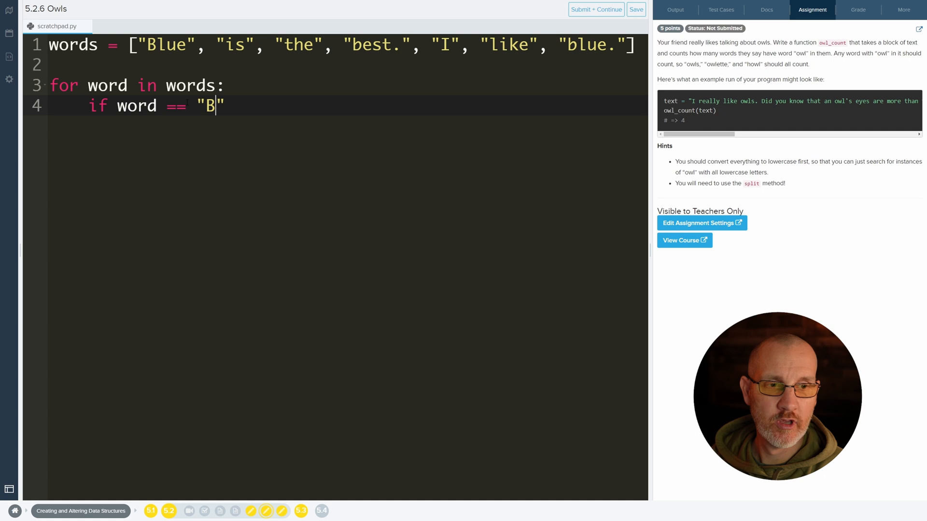
text(lue)
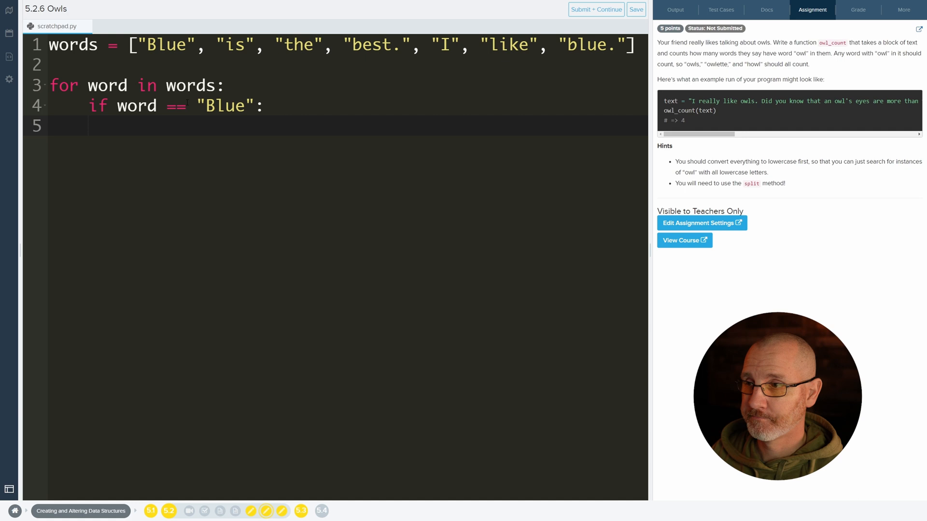
text(p)
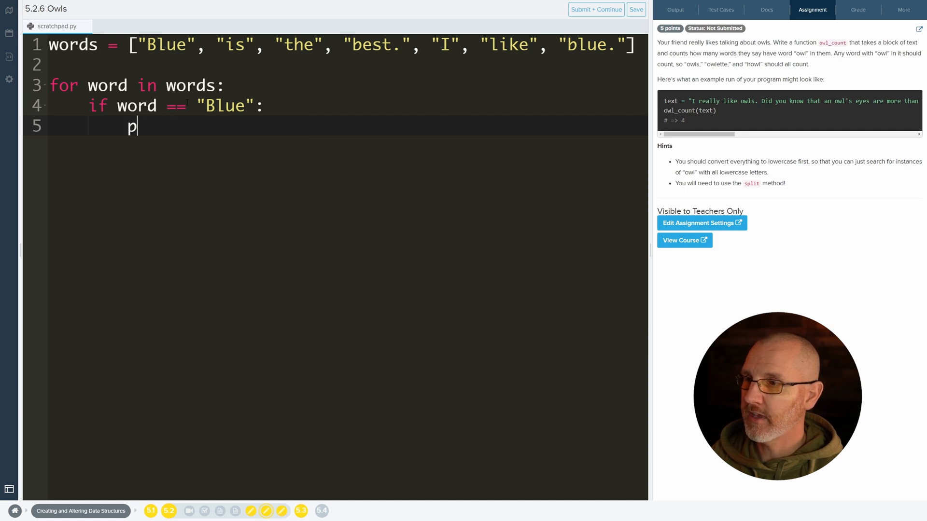
text(rint("Found "))
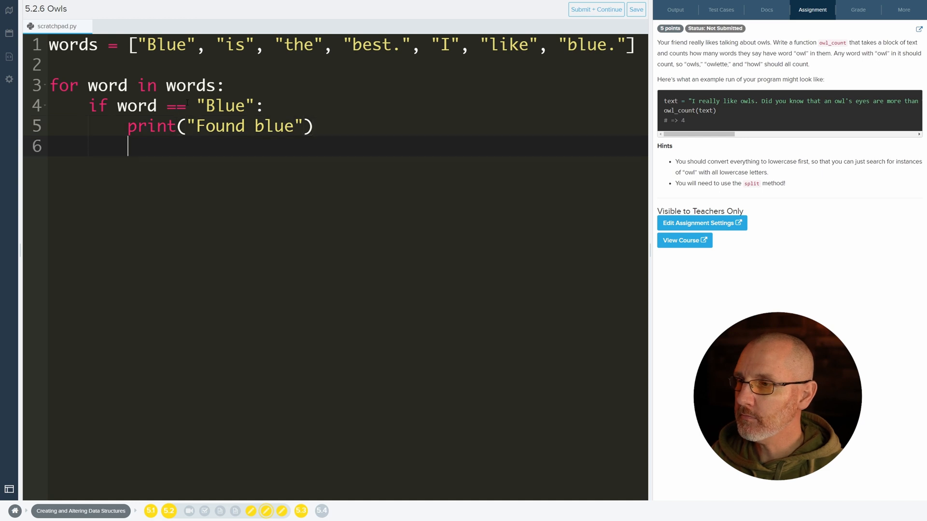
text(else:)
text(print(")
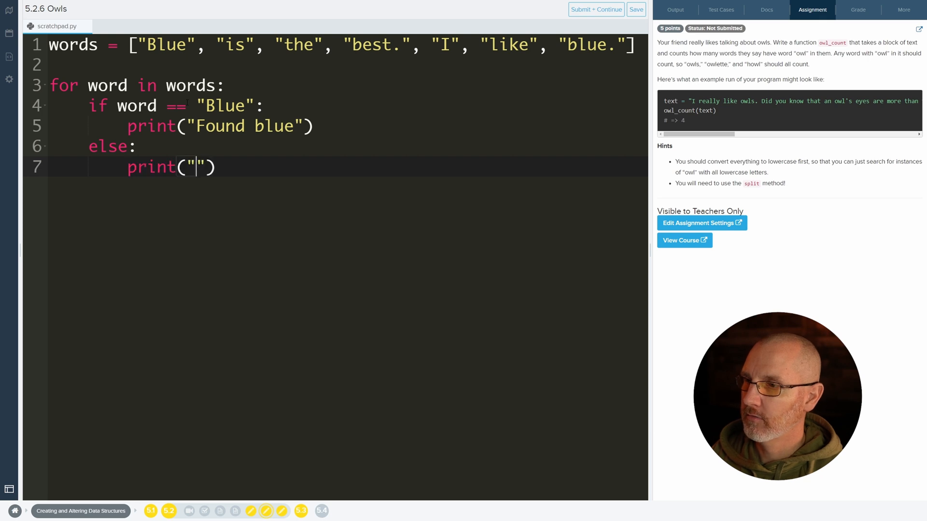
text(Nopers)
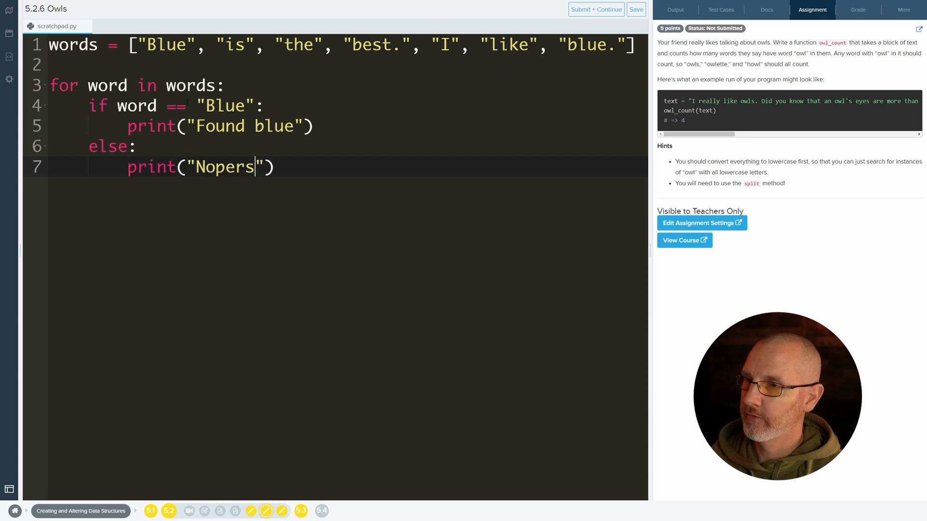
- Run the scratchpad in the Output panel, printing Found blue then six Nopers
click(675, 9)
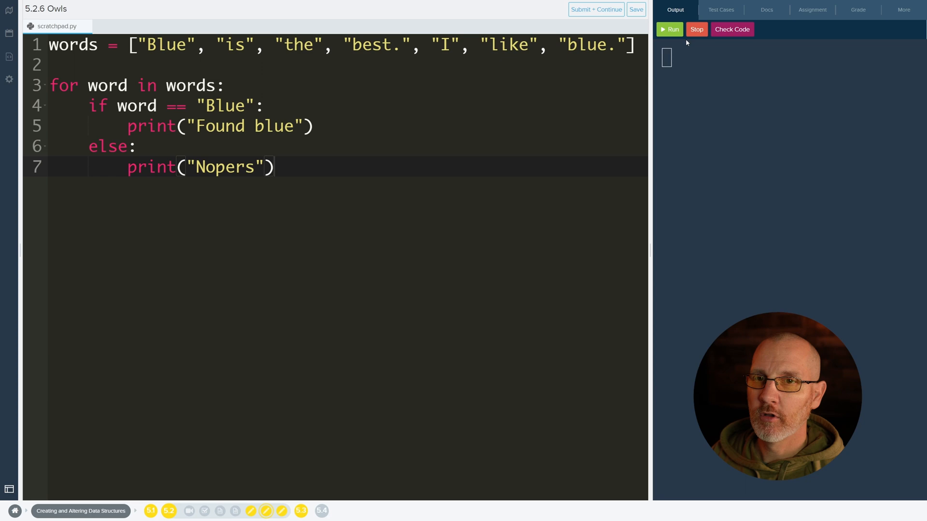
click(671, 30)
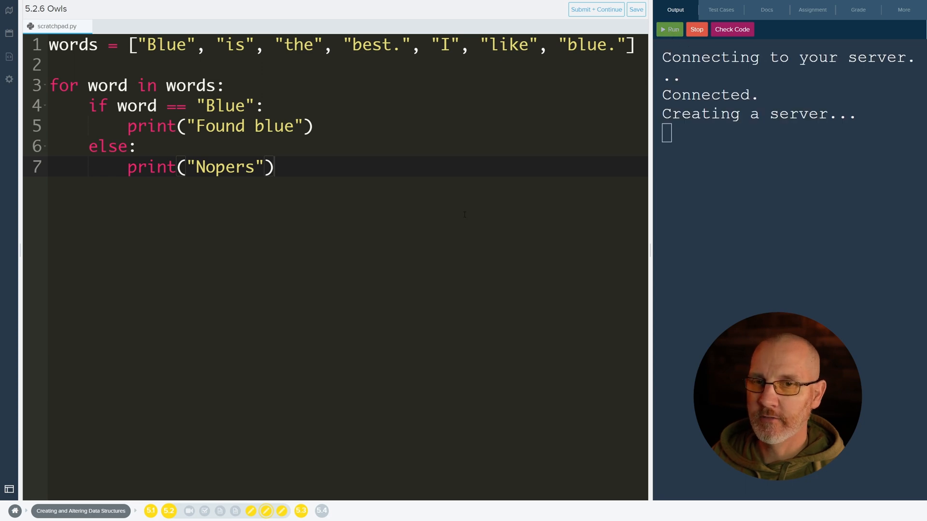
click(672, 29)
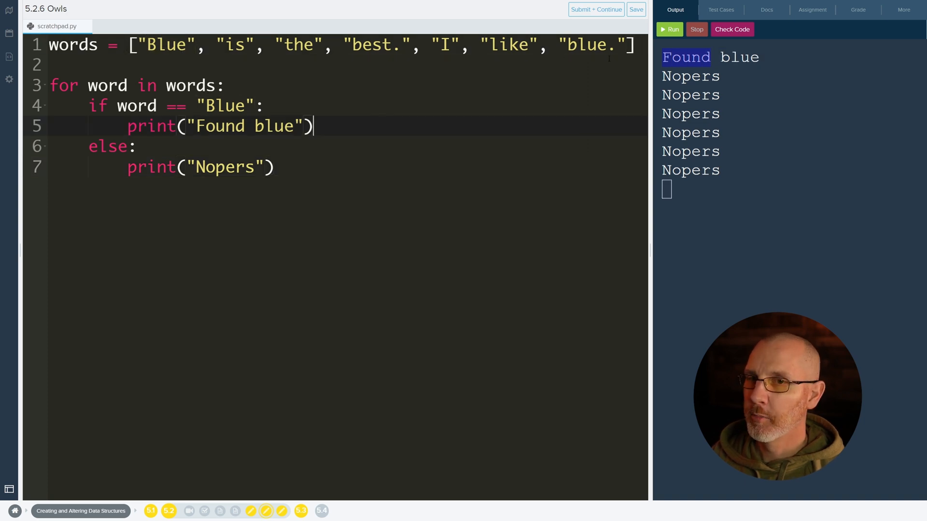
double_click(596, 45)
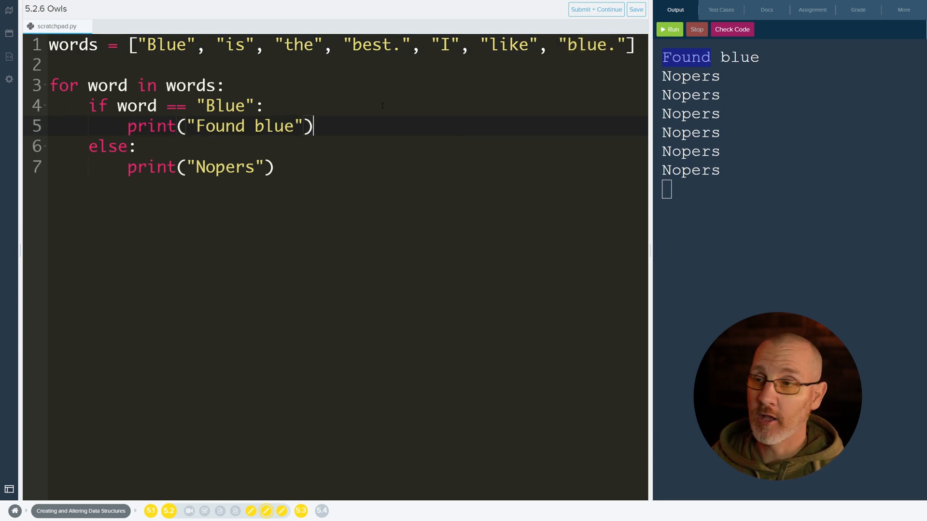
- Extend the condition with or word == "blue.", rerun, then remove the period
text(or word ==)
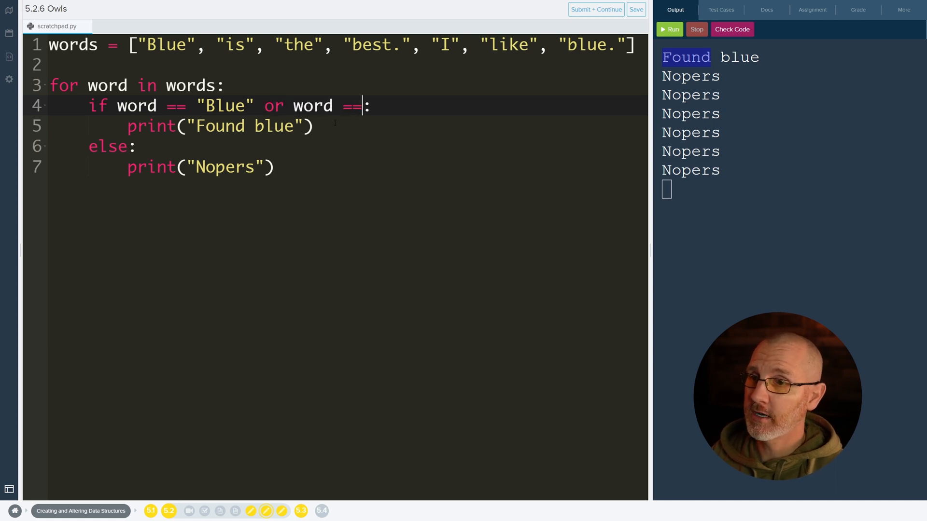
text("blue")
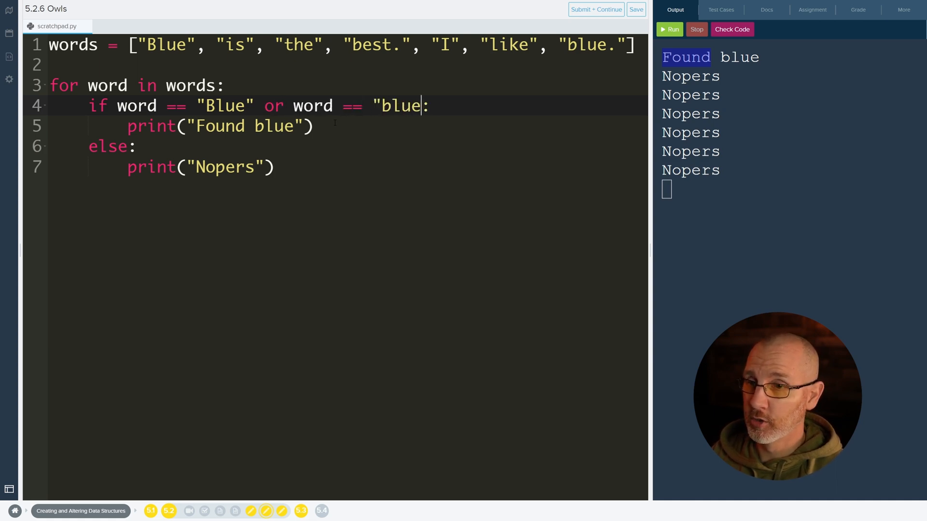
text(.)
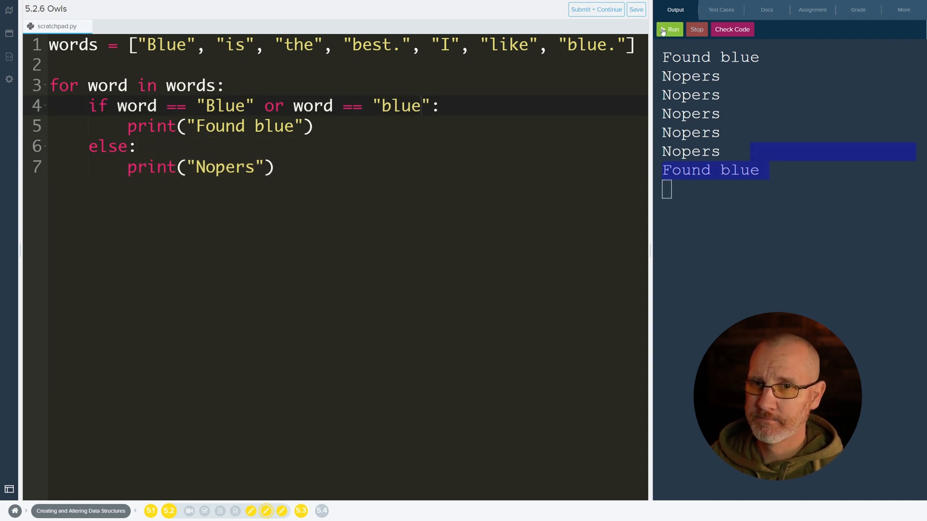
click(670, 29)
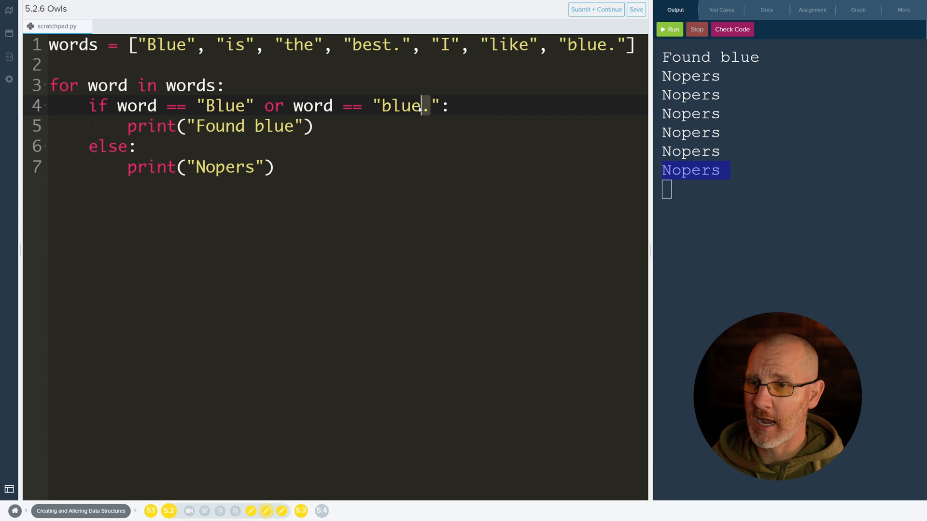
key(Backspace)
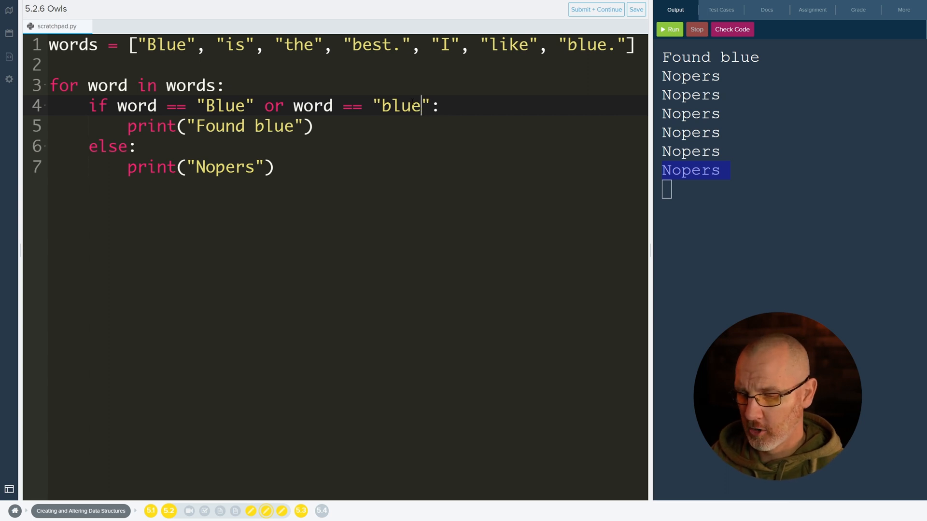
text(,)
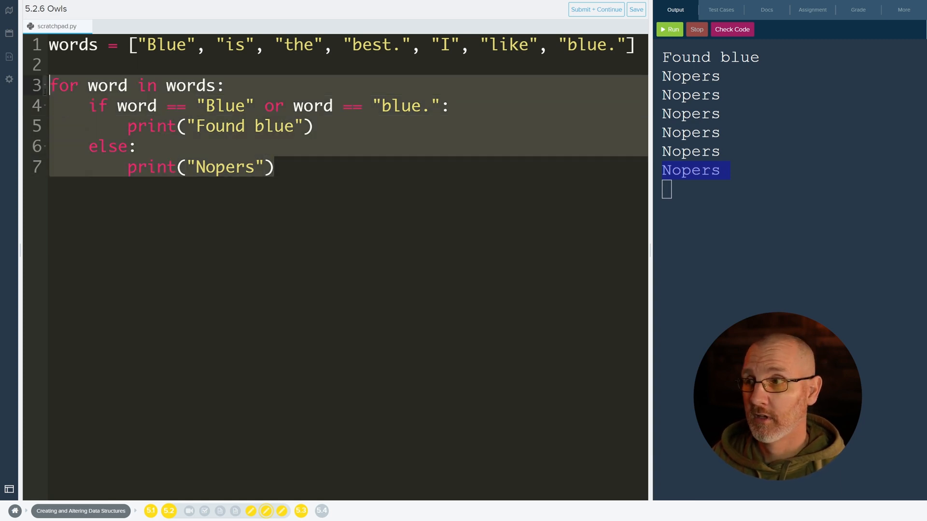
- Comment out the old loop and start a new 'for word in words:' loop
key(Ctrl+/)
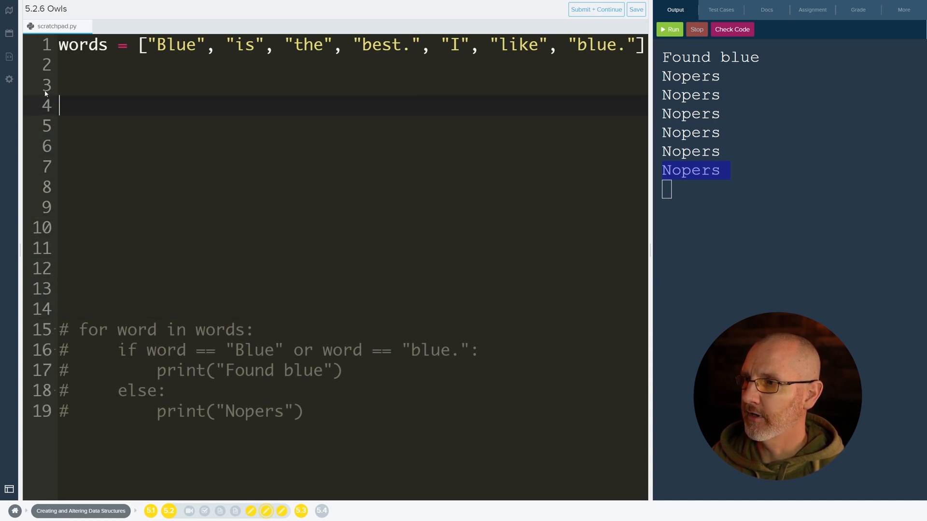
text(for word)
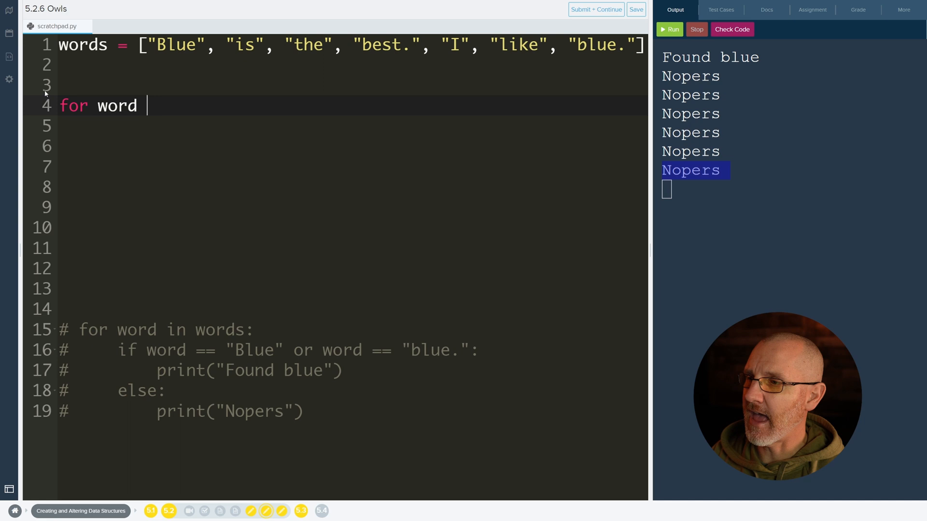
text(in words:)
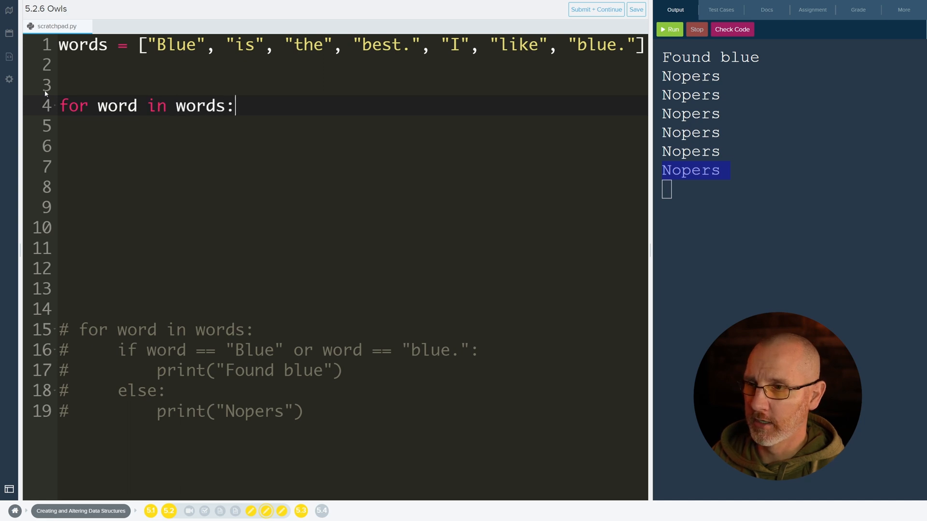
key(Enter)
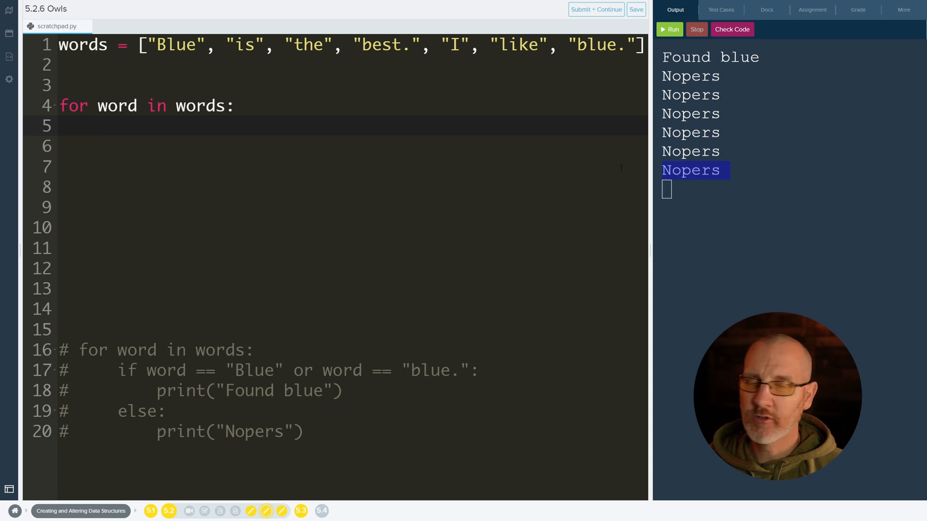
- Add if "blue" in word: print("Found blue") and uncomment the Nopers else branch
text(if)
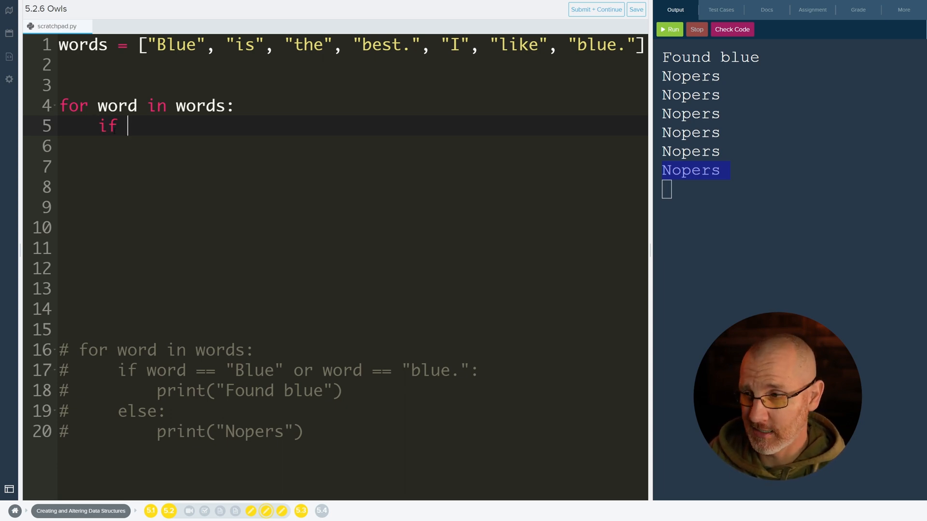
text(")
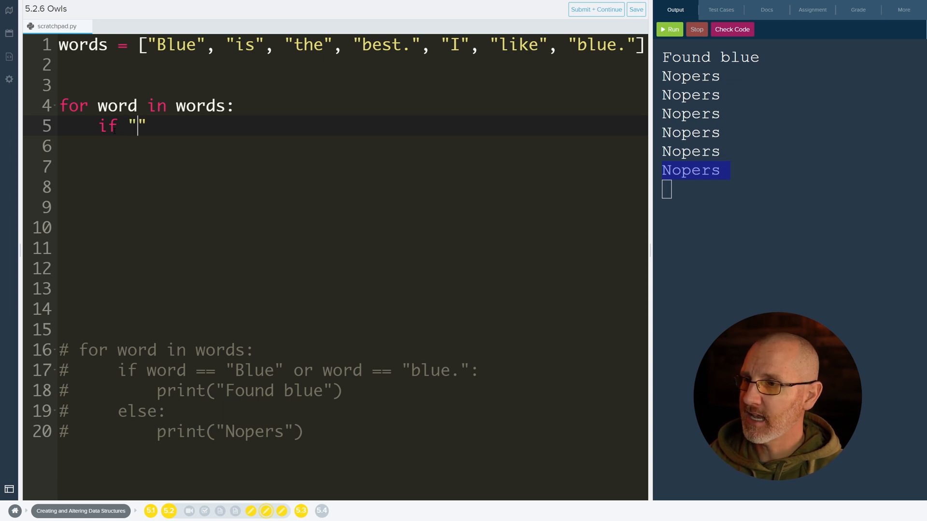
text(blue)
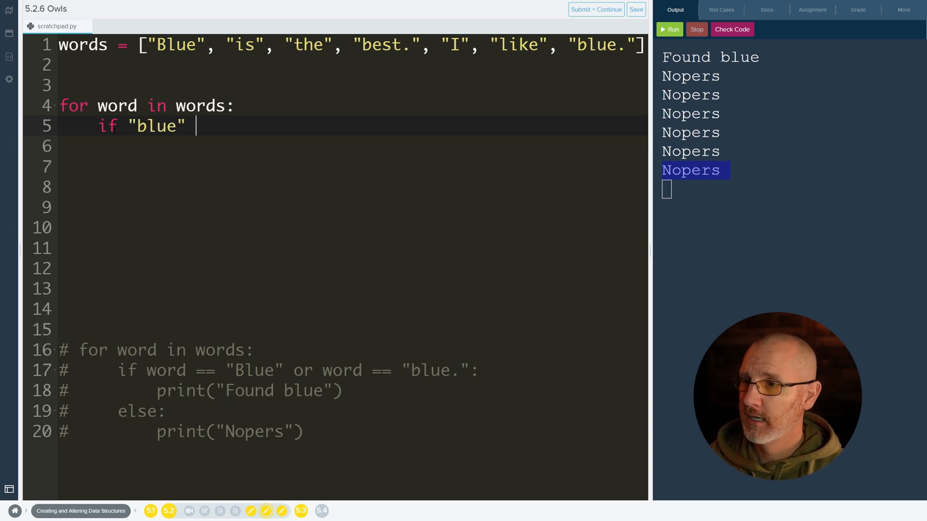
text(in word:)
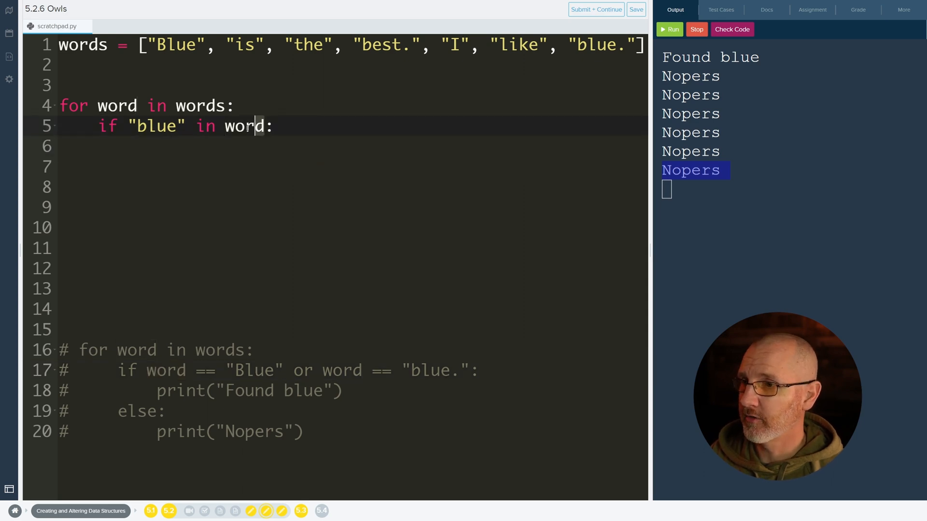
double_click(156, 126)
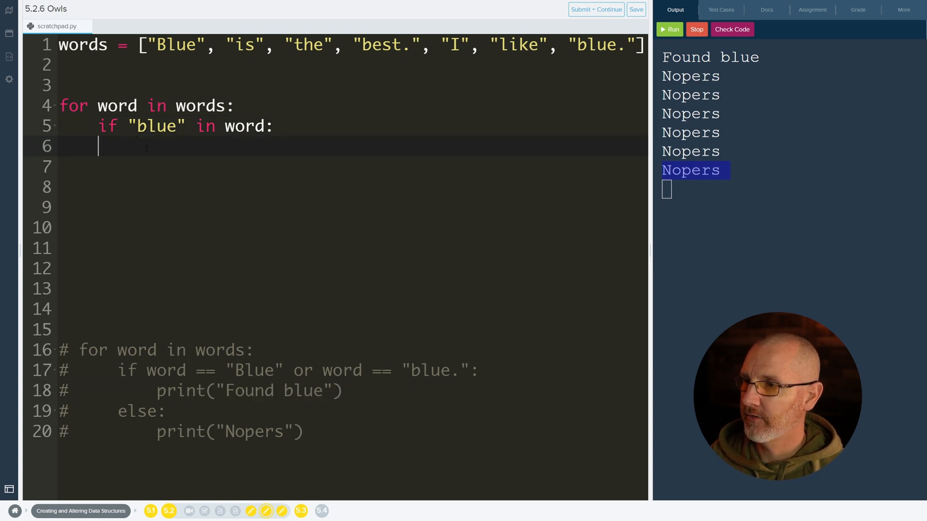
text(print("Found blue"))
click(351, 167)
text(else:)
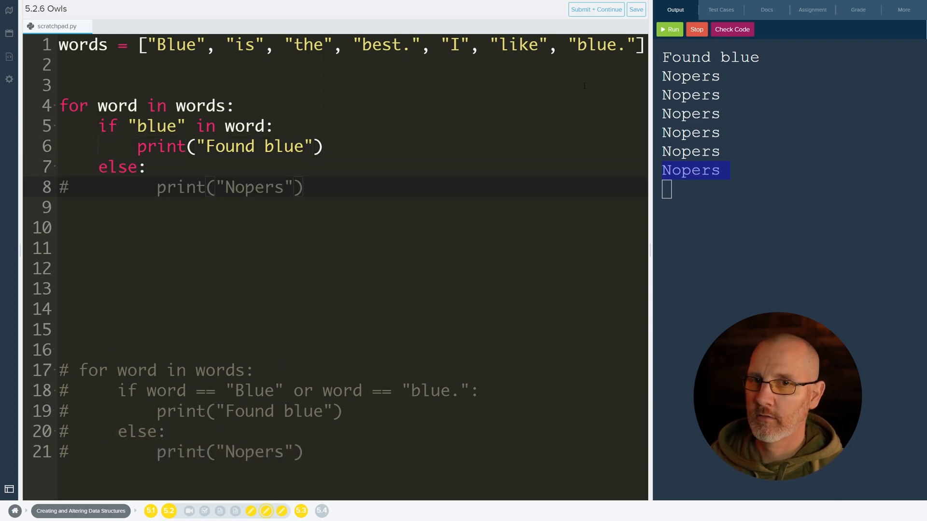
click(61, 188)
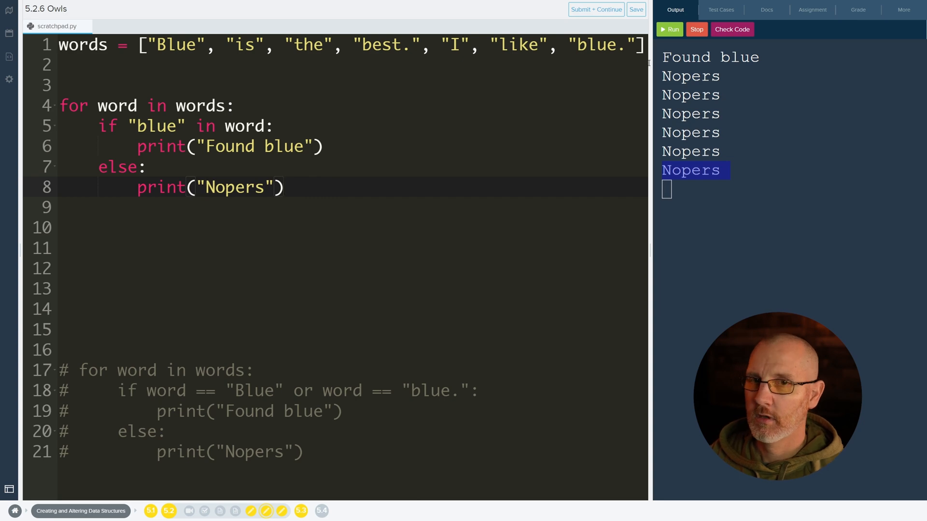
- Run the code, then add or "Blue" in word to the condition
click(670, 29)
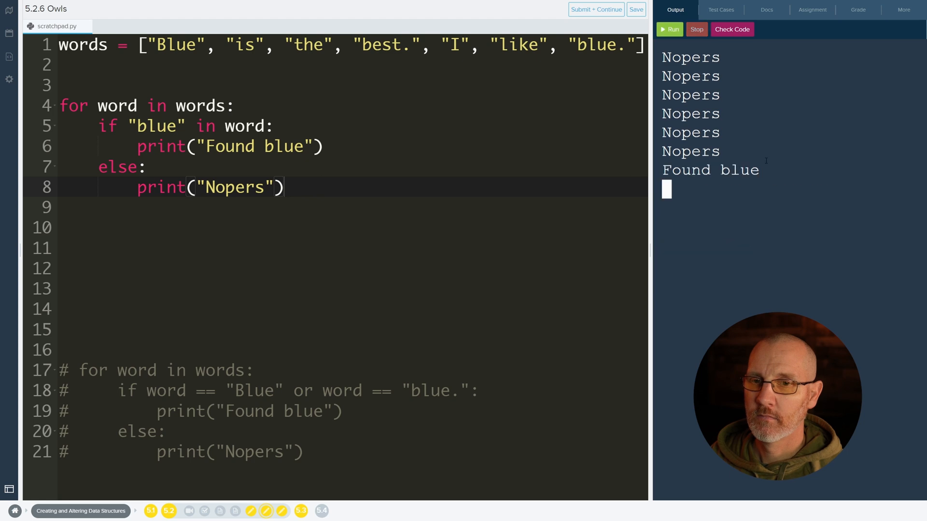
double_click(709, 169)
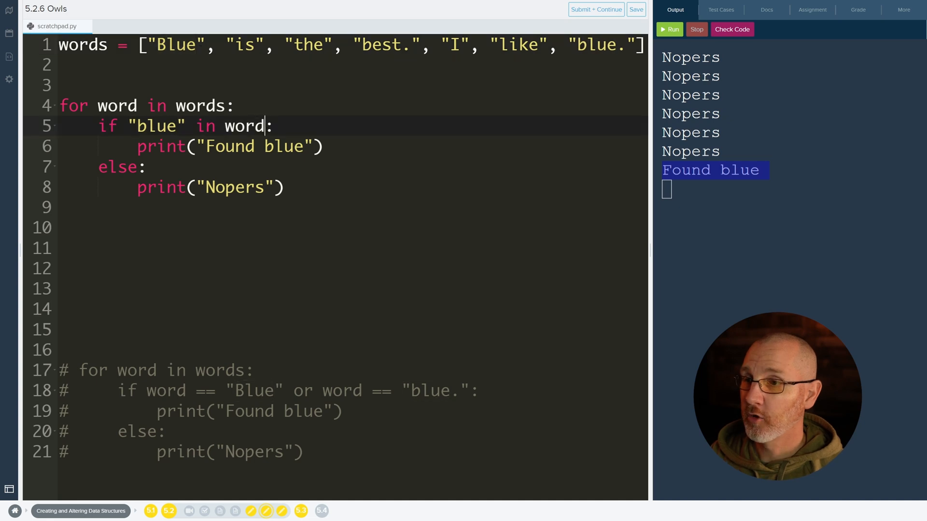
text(or "")
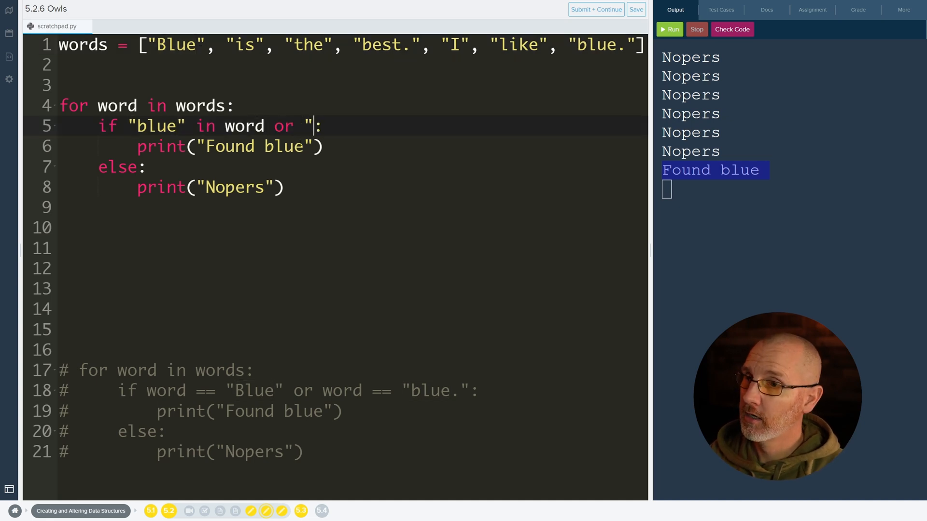
text(Blue" in word)
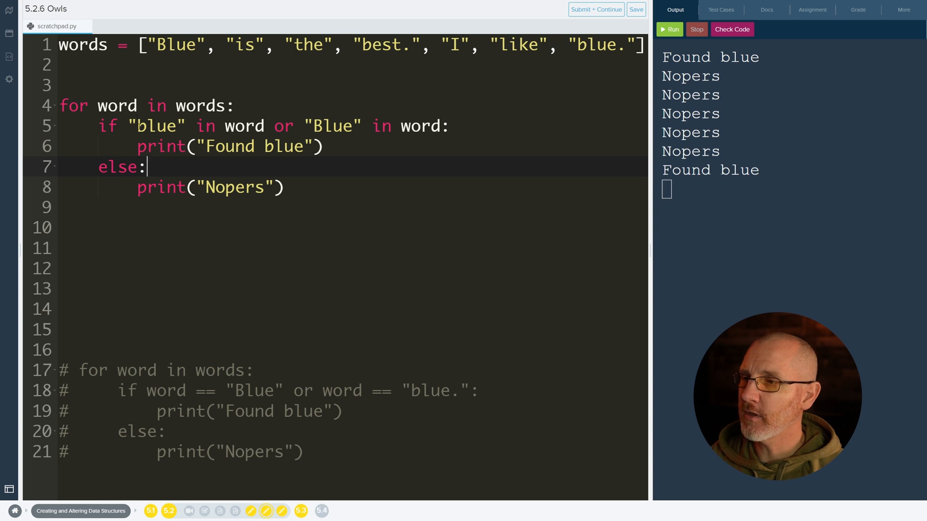
click(344, 127)
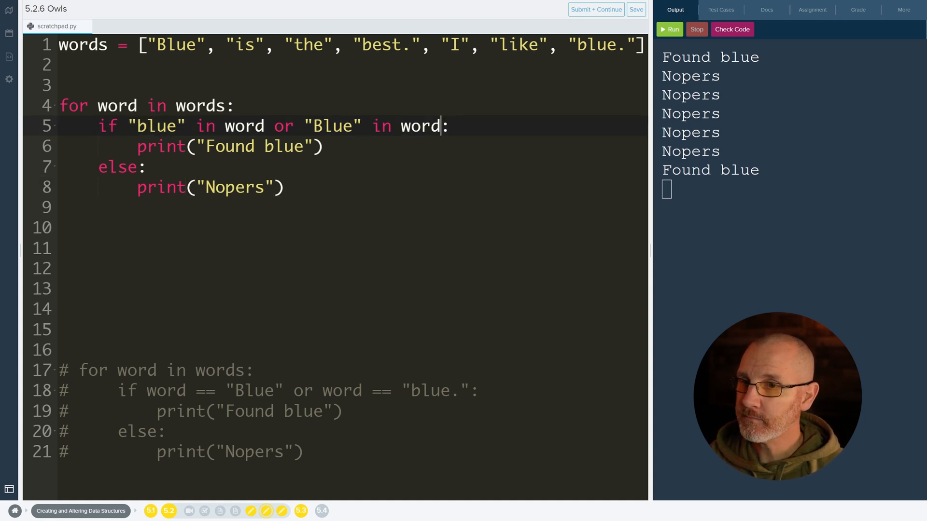
- Replace the "Blue" clause with word.lower() and add print(word.lower()) to the loop
key(Backspace)
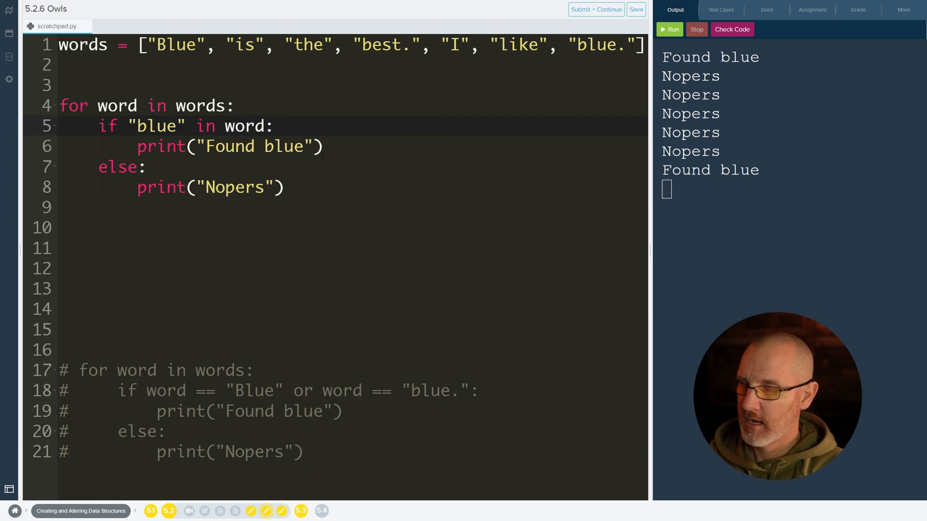
text(.lower())
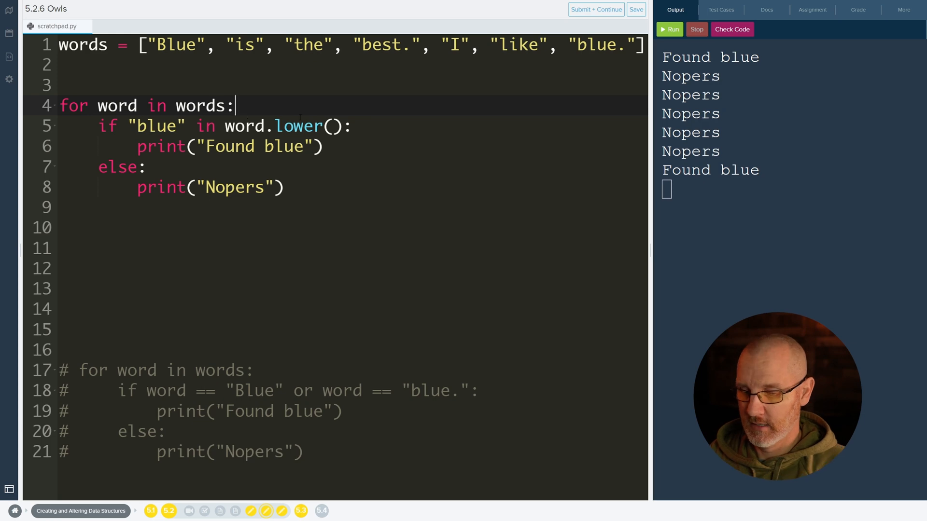
text(print((word.)
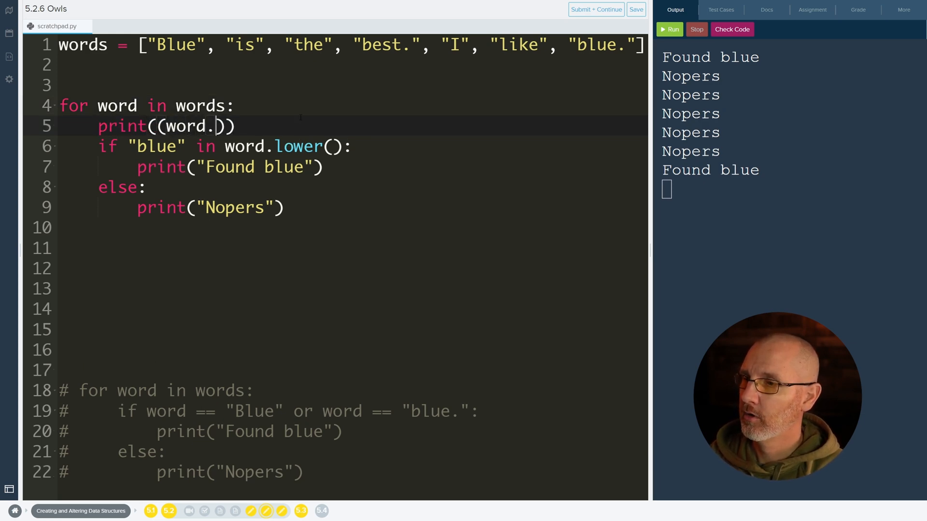
key(Backspace)
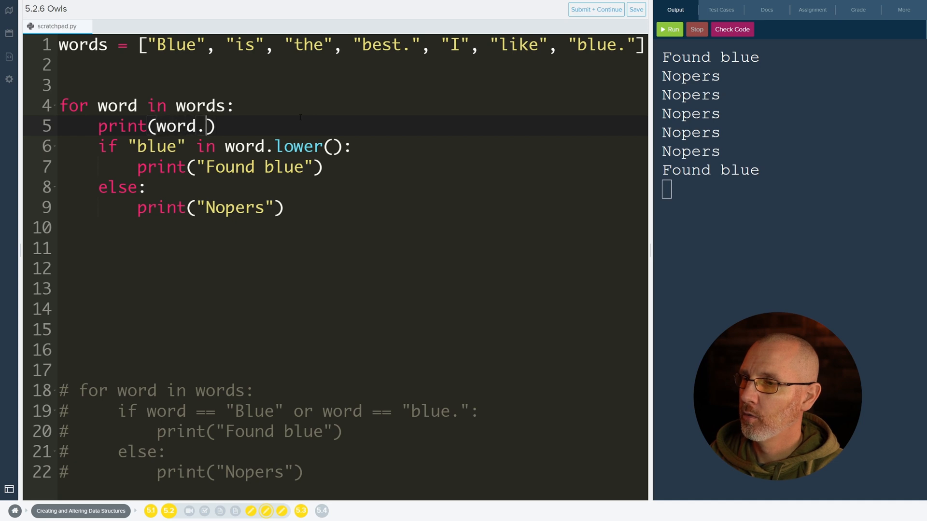
text(lower())
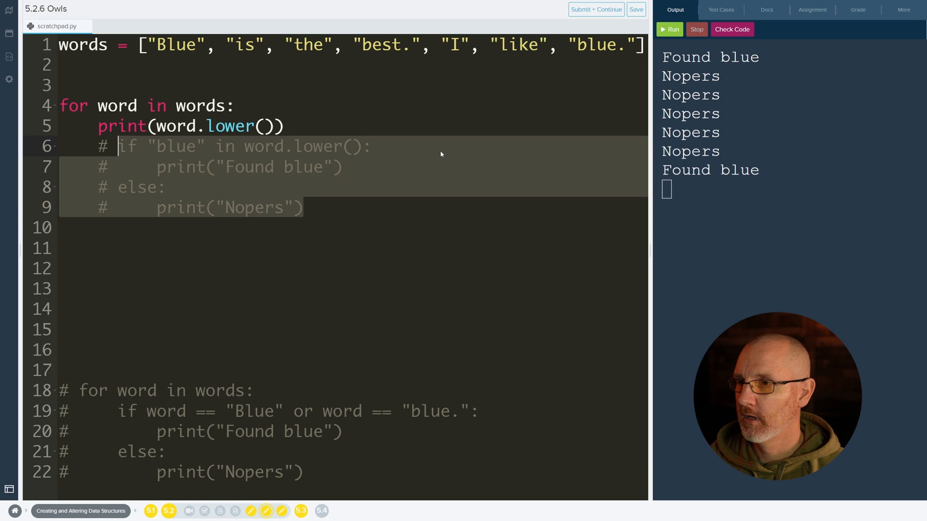
- Run the program to print every word in lowercase
click(671, 29)
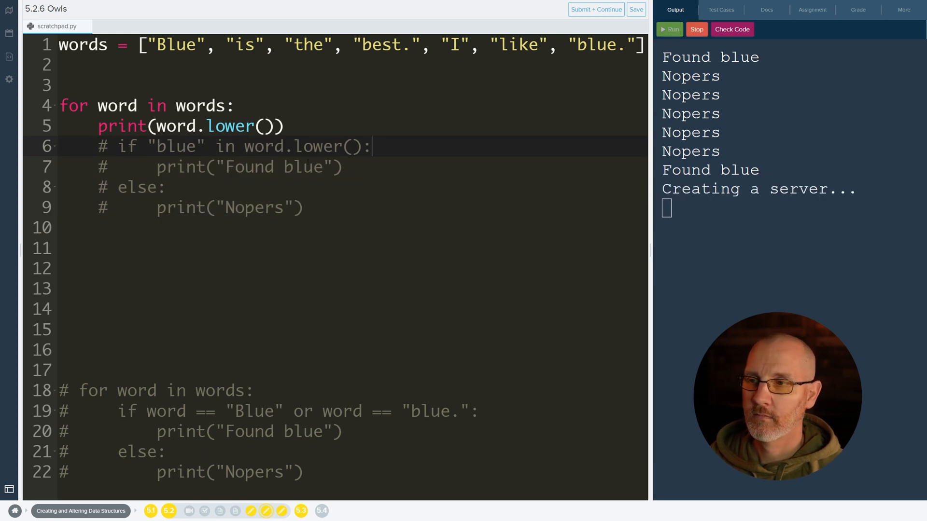
click(670, 29)
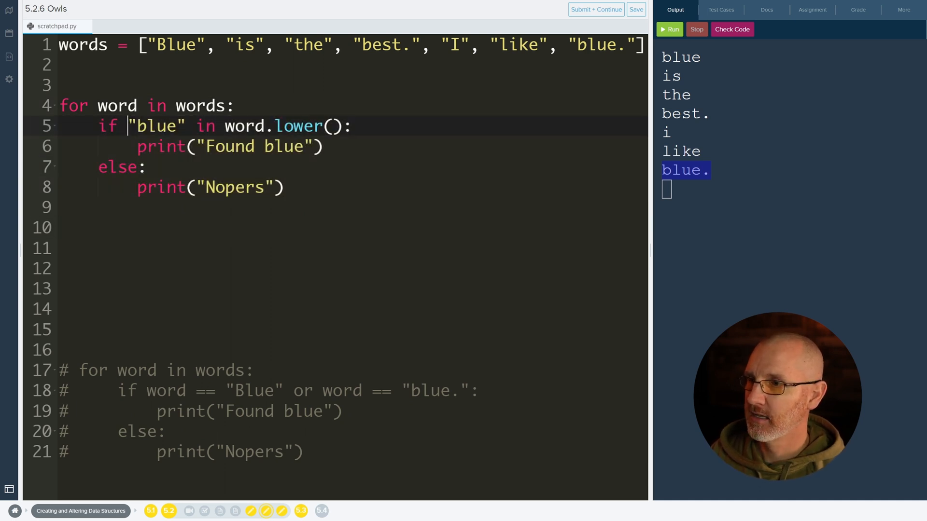
- Rerun the word.lower() check, confirm Found blue first and last, and view the Owls assignment
double_click(157, 126)
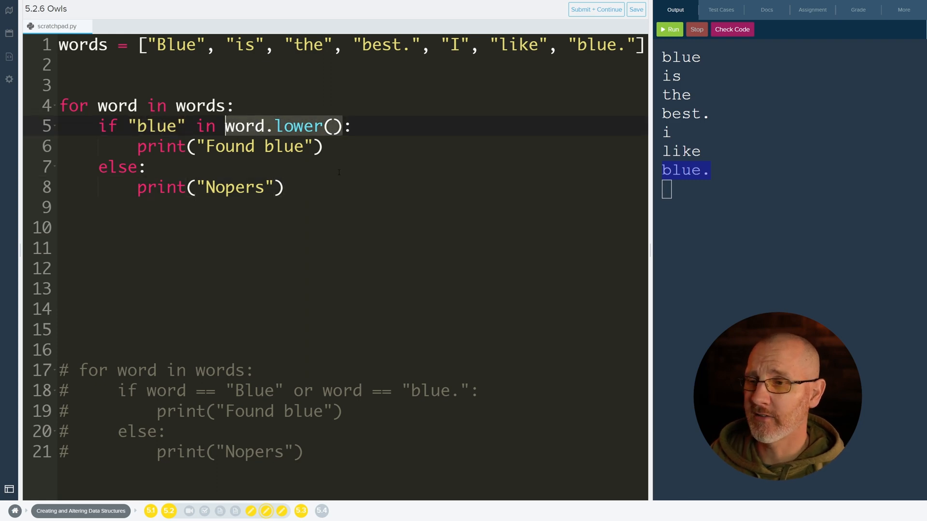
click(669, 29)
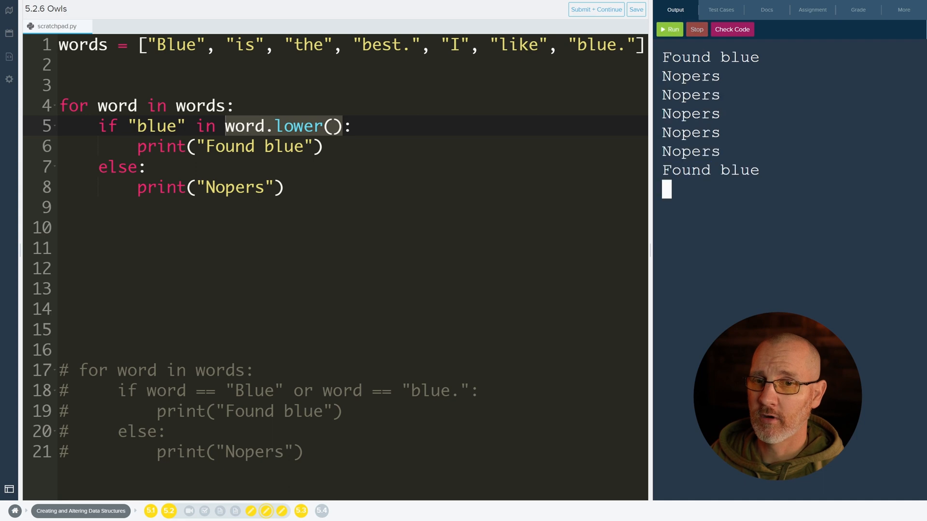
double_click(711, 57)
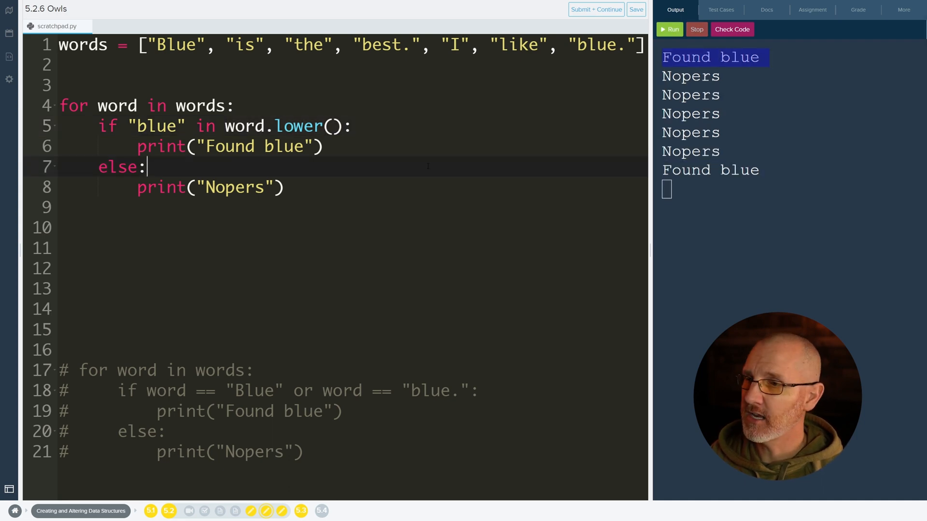
click(812, 9)
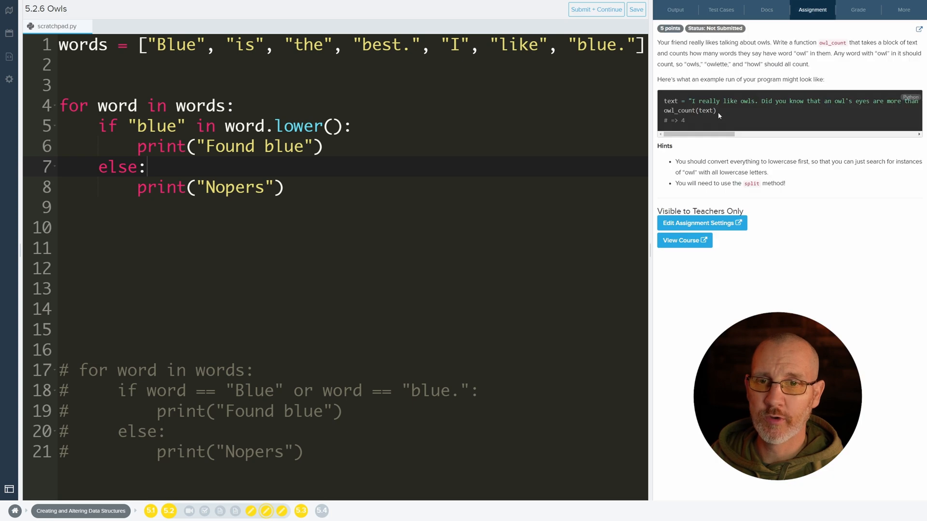